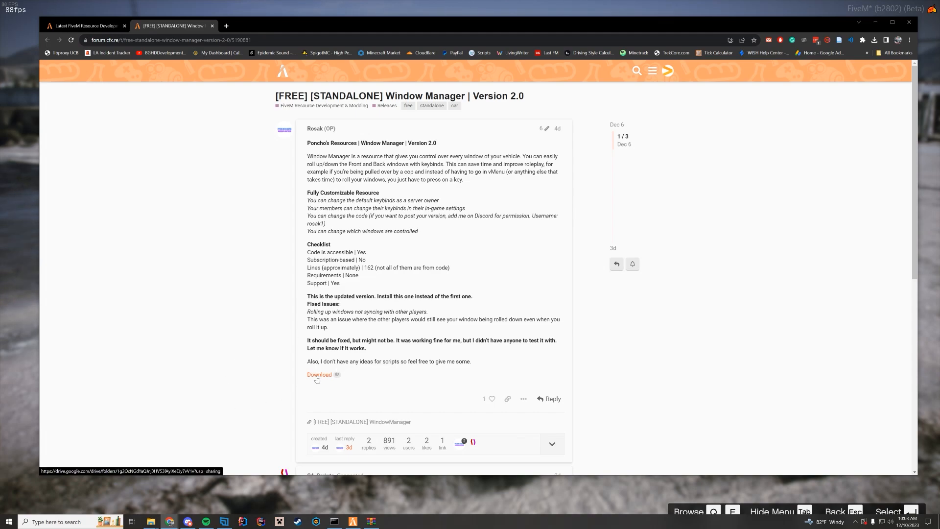
Follow the forum post's Download link to the WindowManager v2.0 Google Drive folder
click(319, 375)
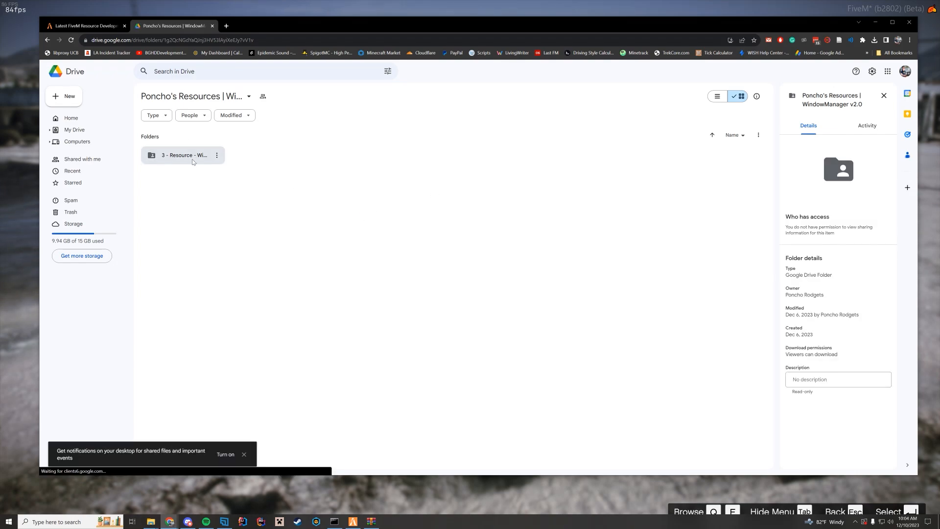
Download the '3 - Resource - WindowManager v2' folder as a zip and go to the server-data folder
right_click(183, 155)
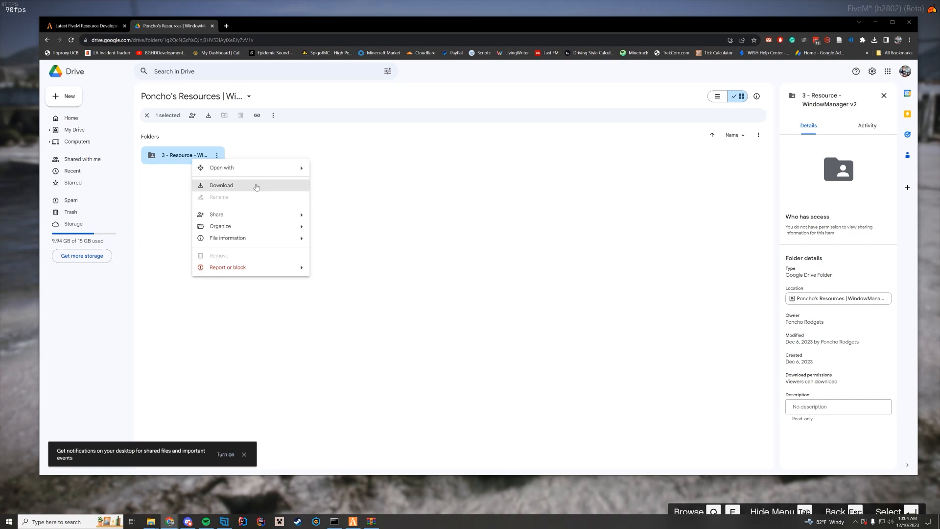
click(221, 185)
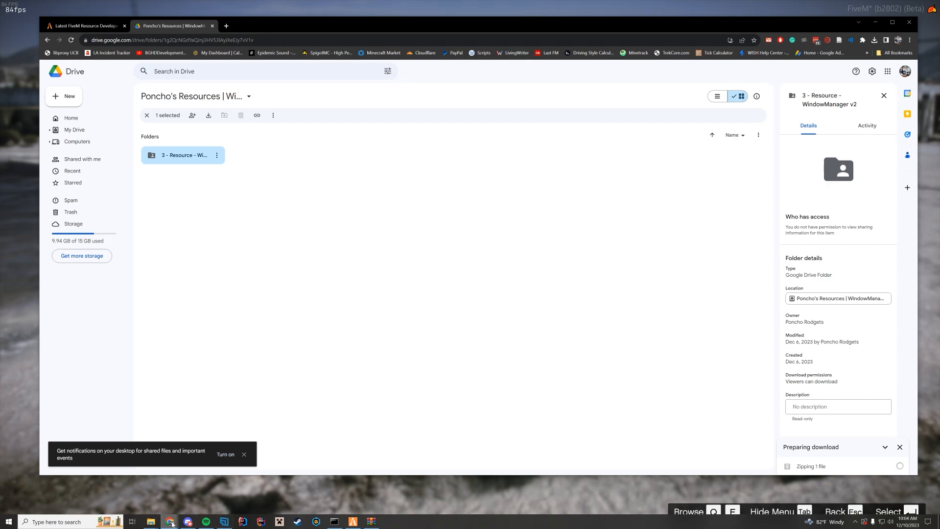
click(169, 520)
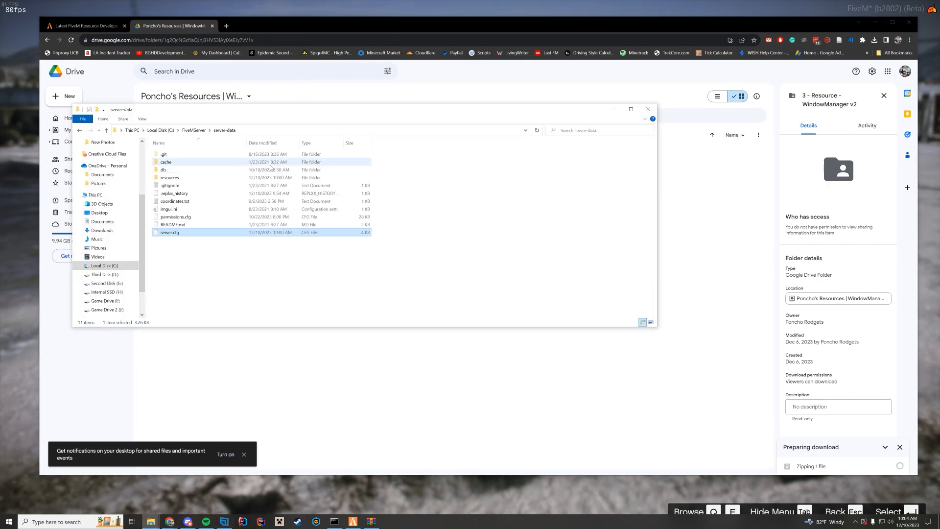
Enter the server's resources folder alongside the downloaded WindowManager v2 zip
double_click(170, 177)
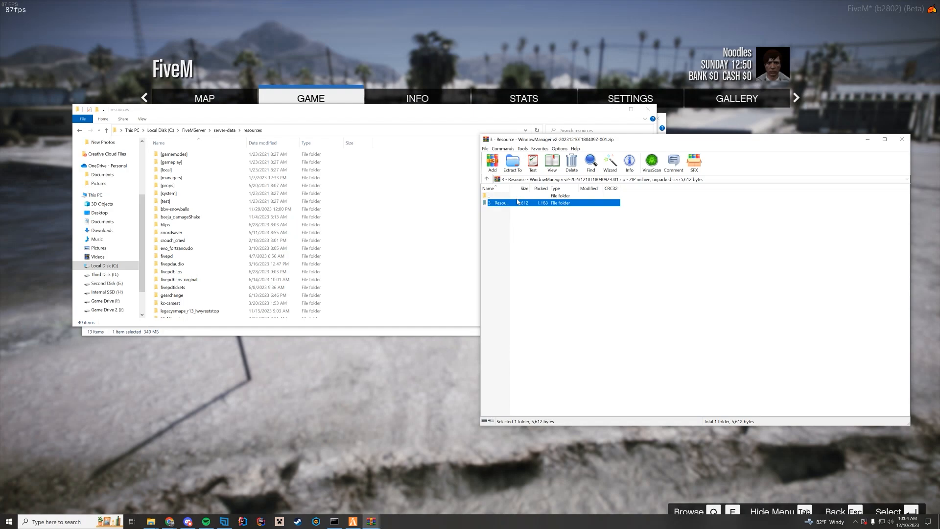
Extract pr_windowmanager2 into resources and add 'ensure pr_windowmanager2' to server.cfg
double_click(498, 202)
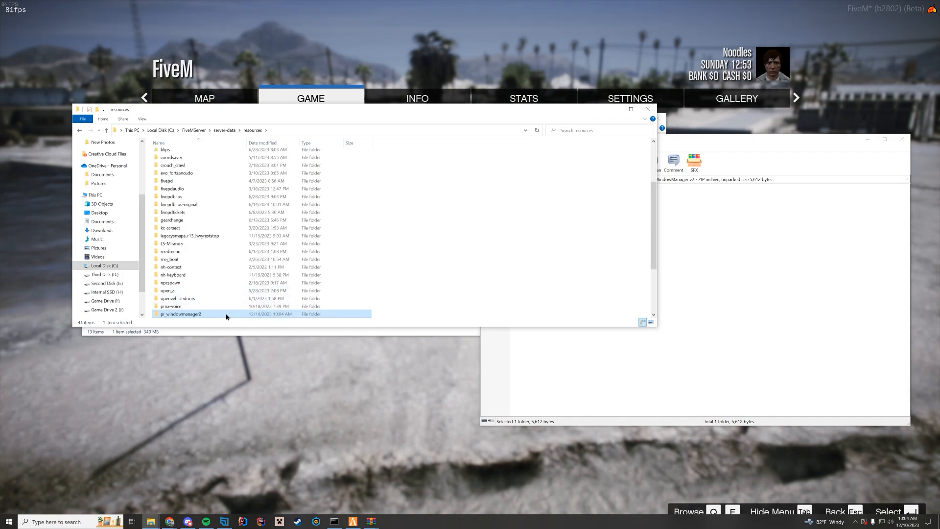
right_click(181, 314)
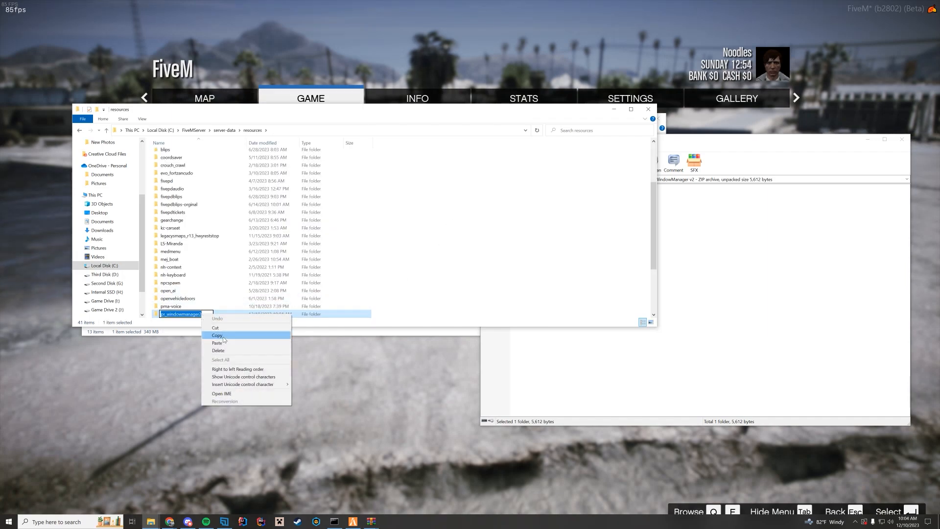
click(106, 130)
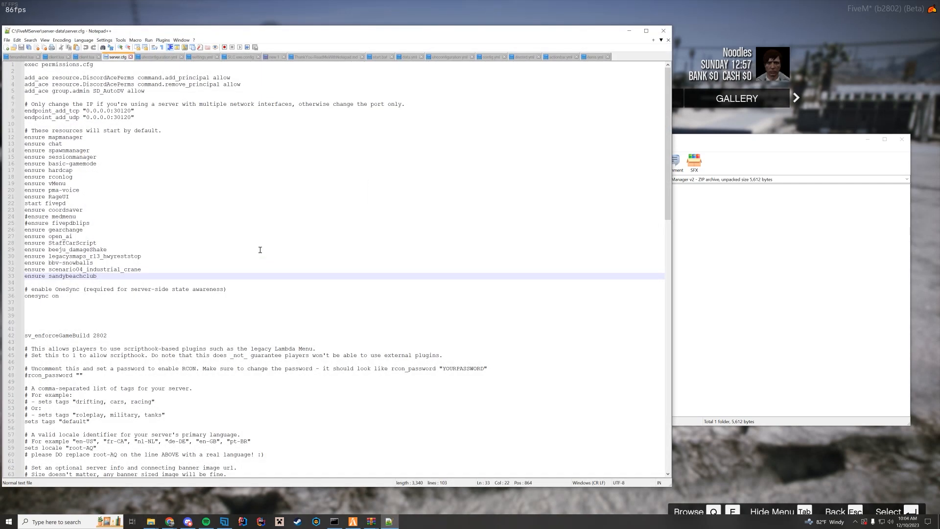
text(ensure)
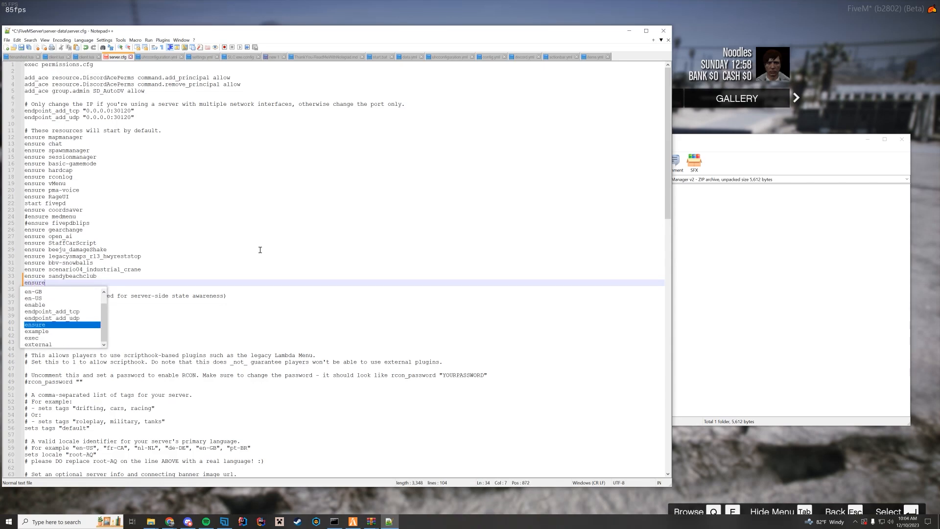
text(pr_windowmanager2)
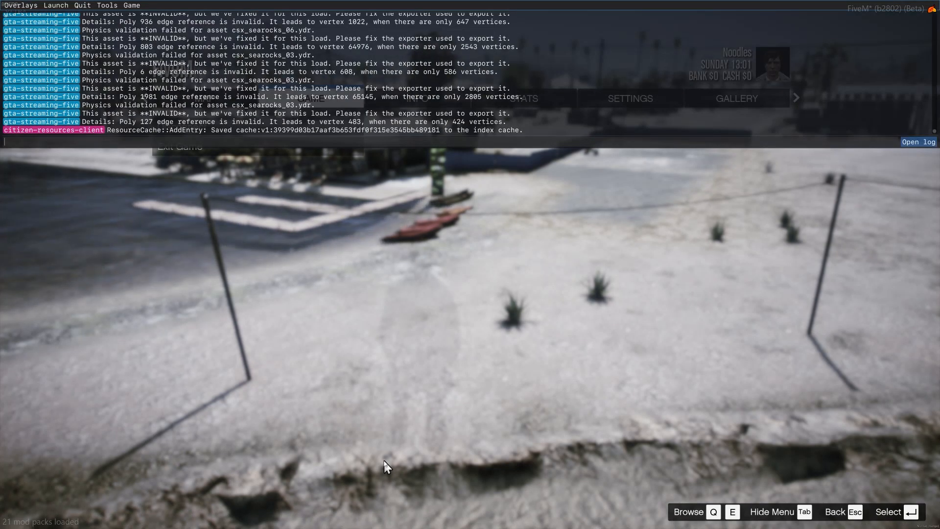
Run 'refresh' in the F8 console, finding 1 new resource, then 'ensure pr_windowmanager2'
text(re)
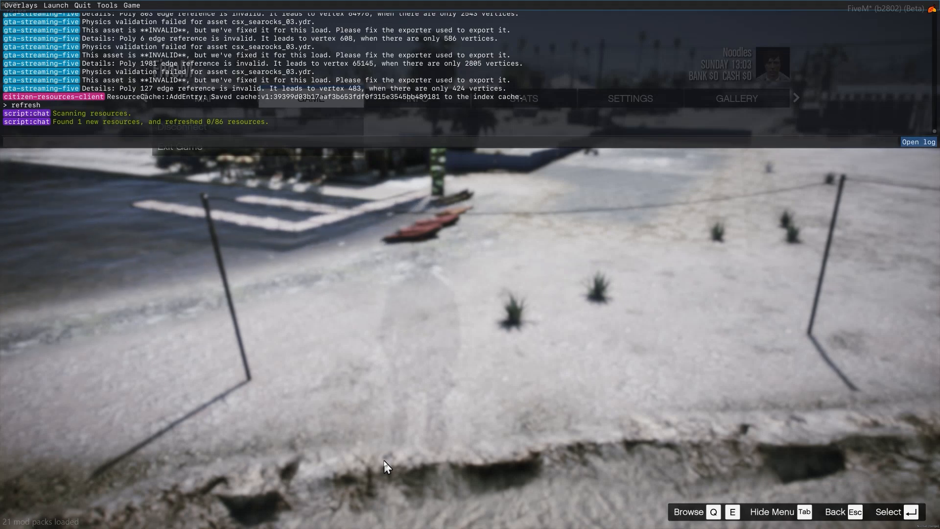
text(ensure)
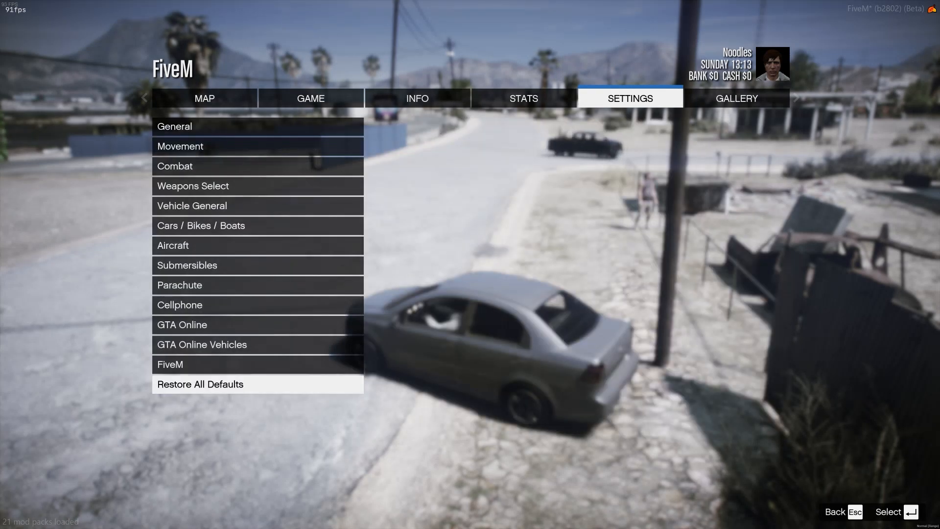
View the pr_windowmanager2 front and rear window binds under FiveM key bindings, then go back
click(170, 364)
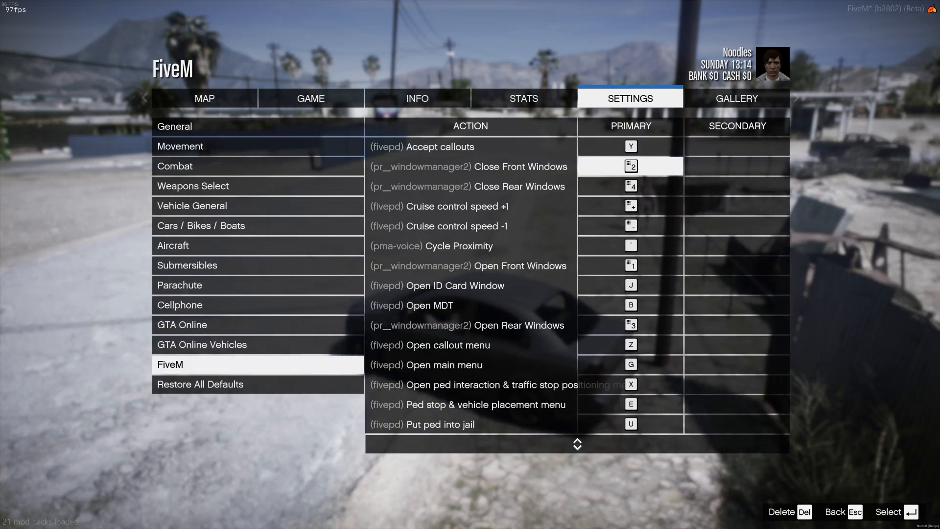
click(630, 186)
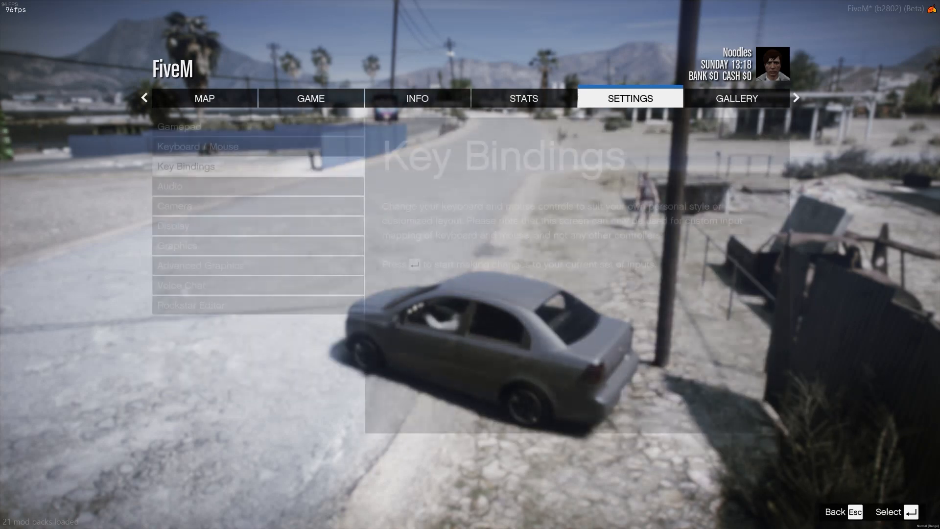
Leave the pause menu, drive the grey sedan and operate its windows with the numpad keys
key(Escape)
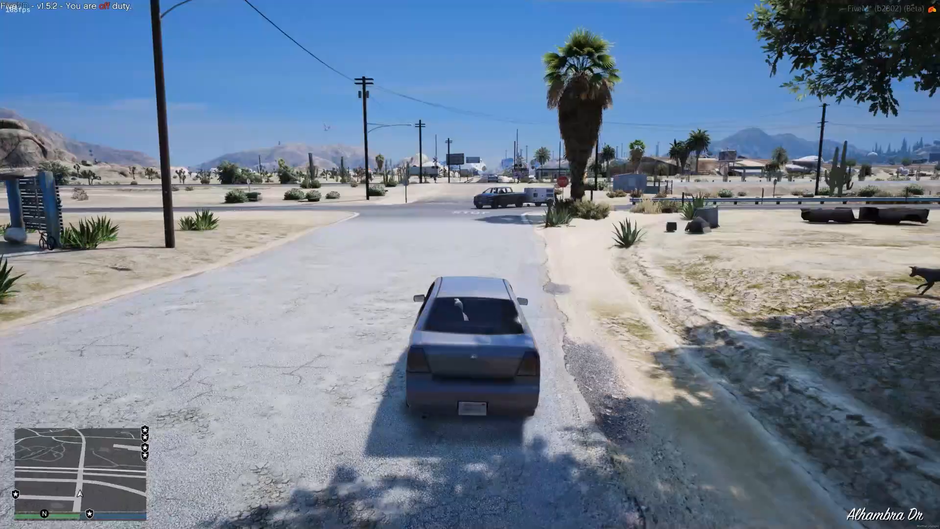
key(w)
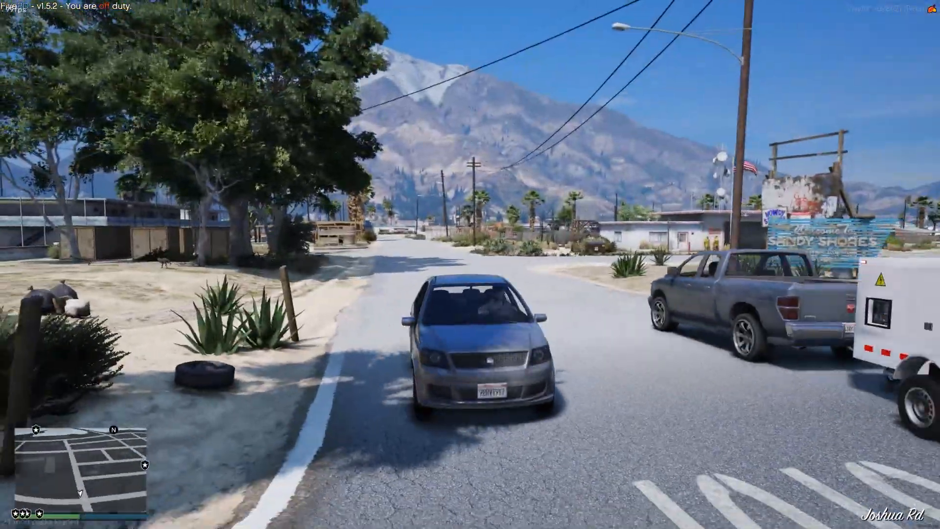